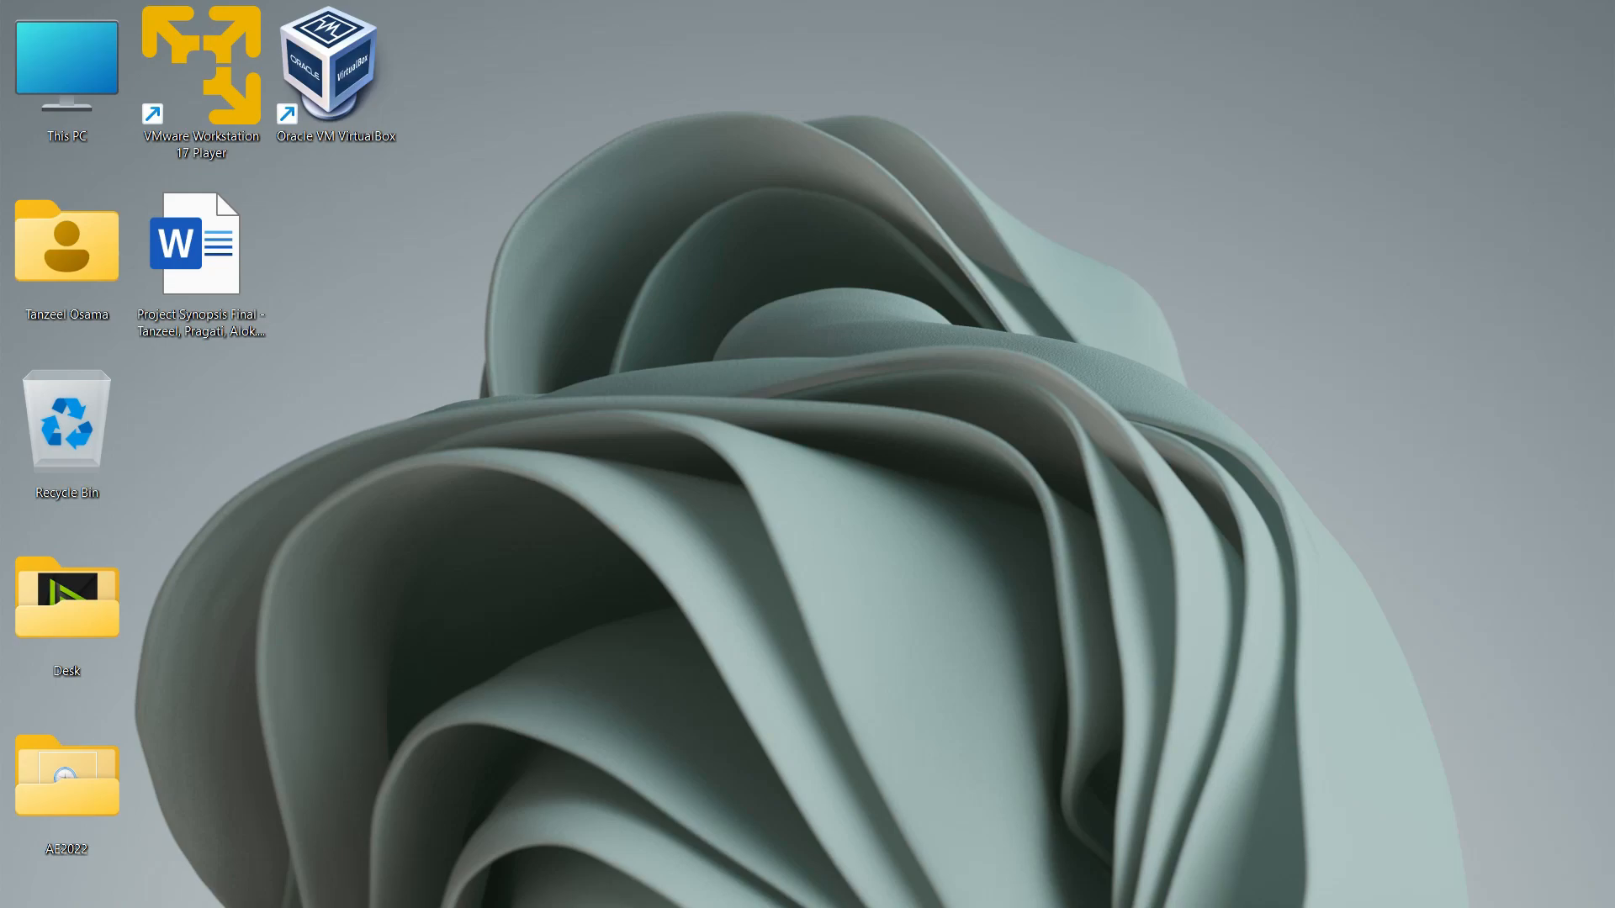
pyautogui.moveTo(834, 525)
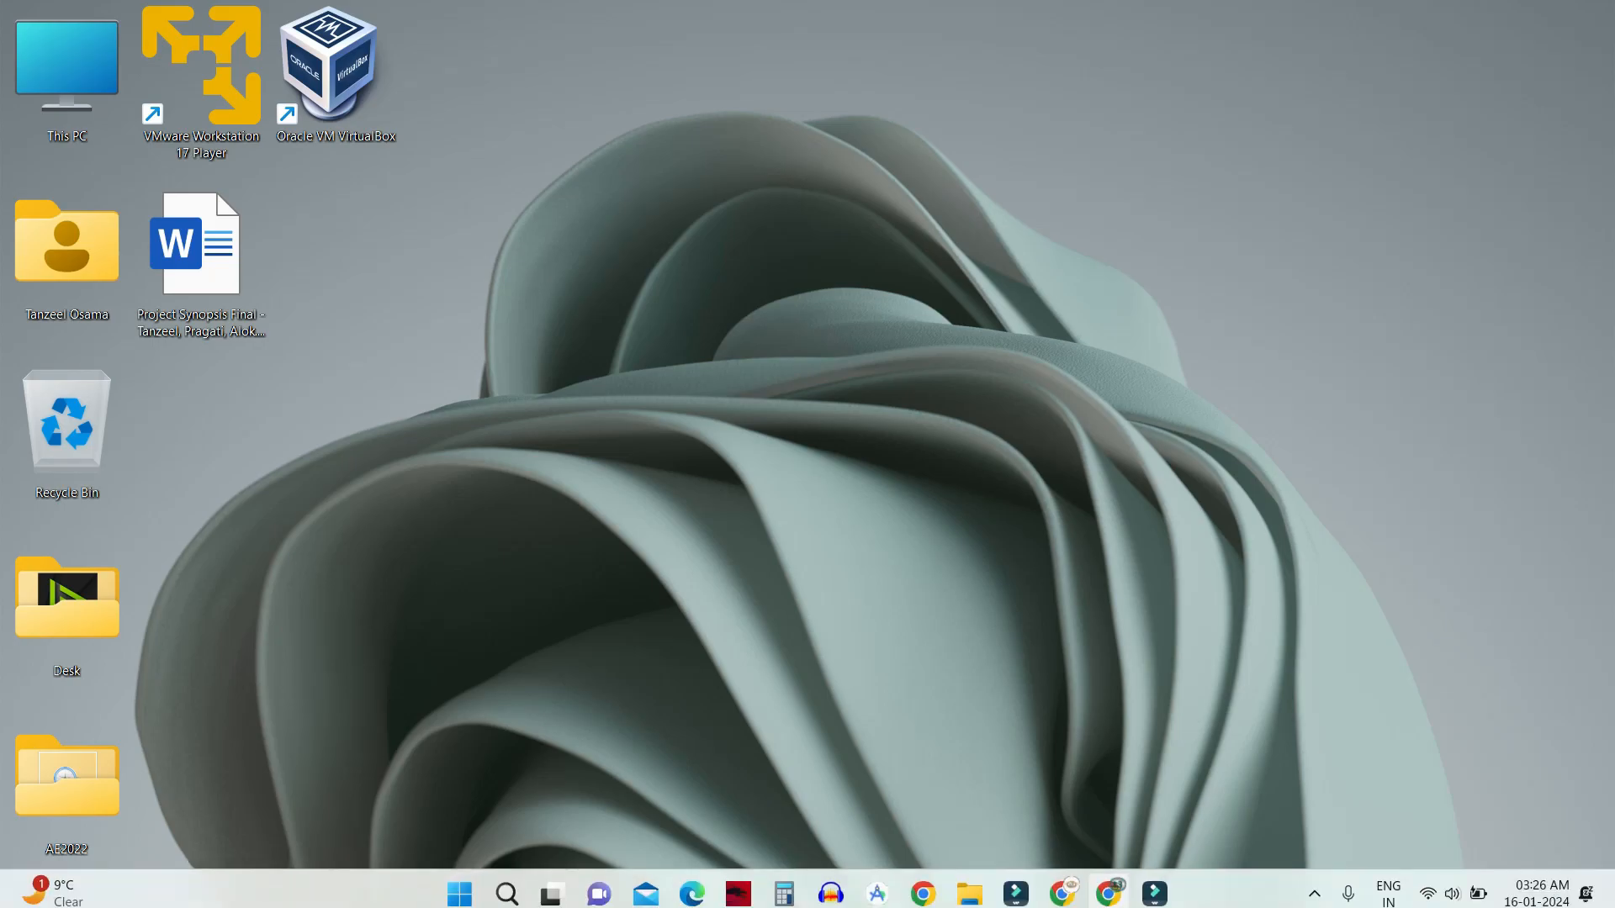
pyautogui.moveTo(1110, 895)
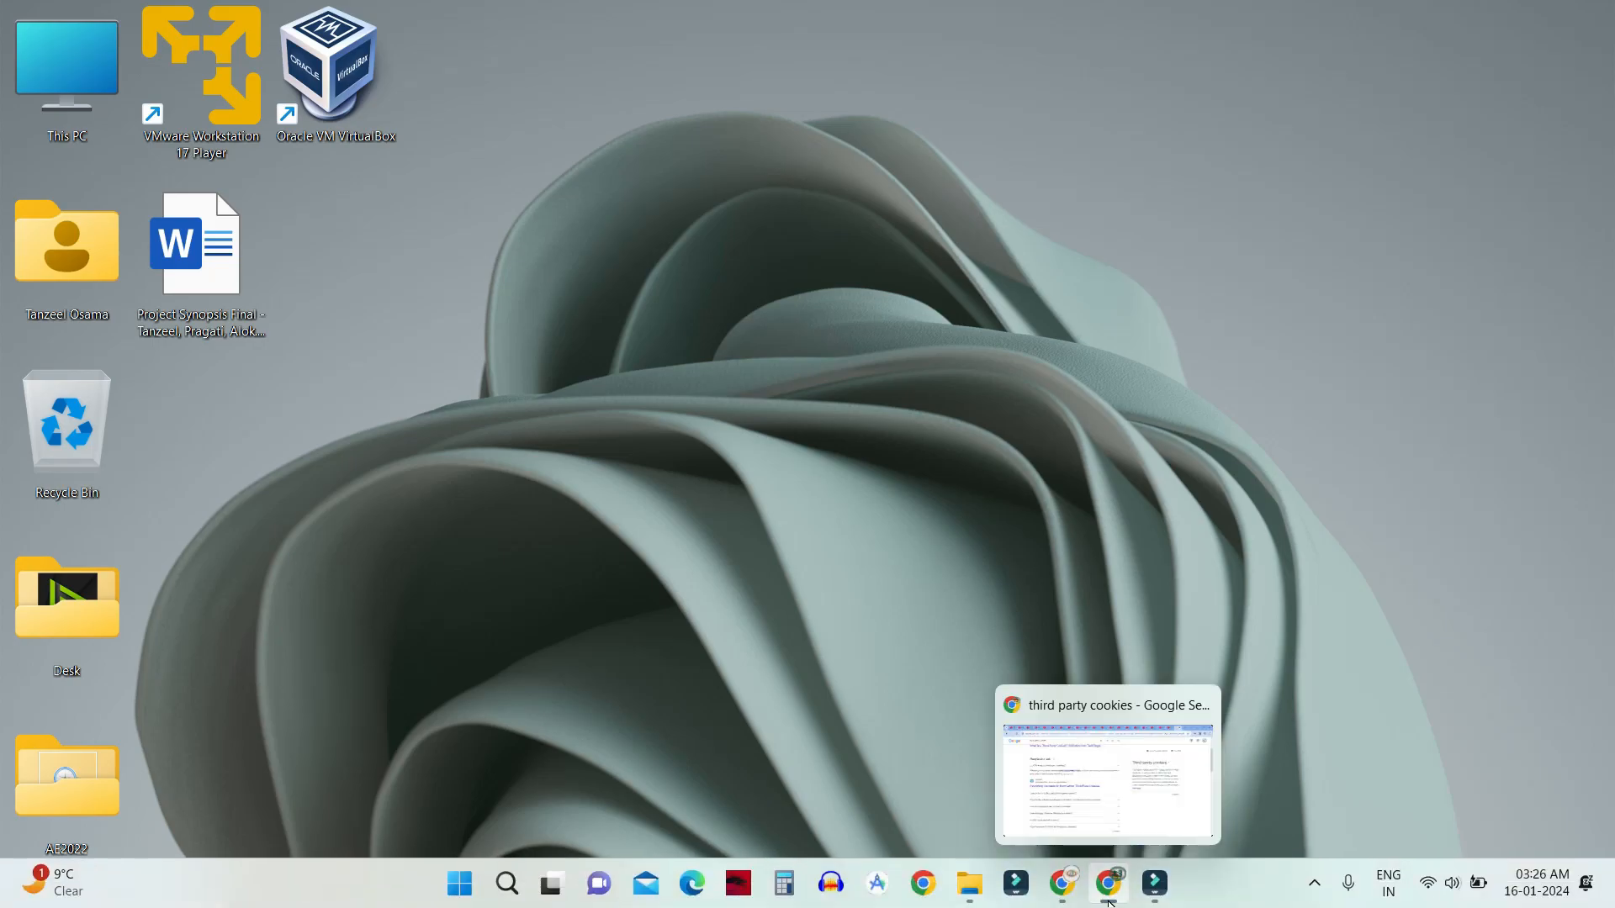
# - Bring the open Google Chrome window to the front from the taskbar
pyautogui.click(1107, 881)
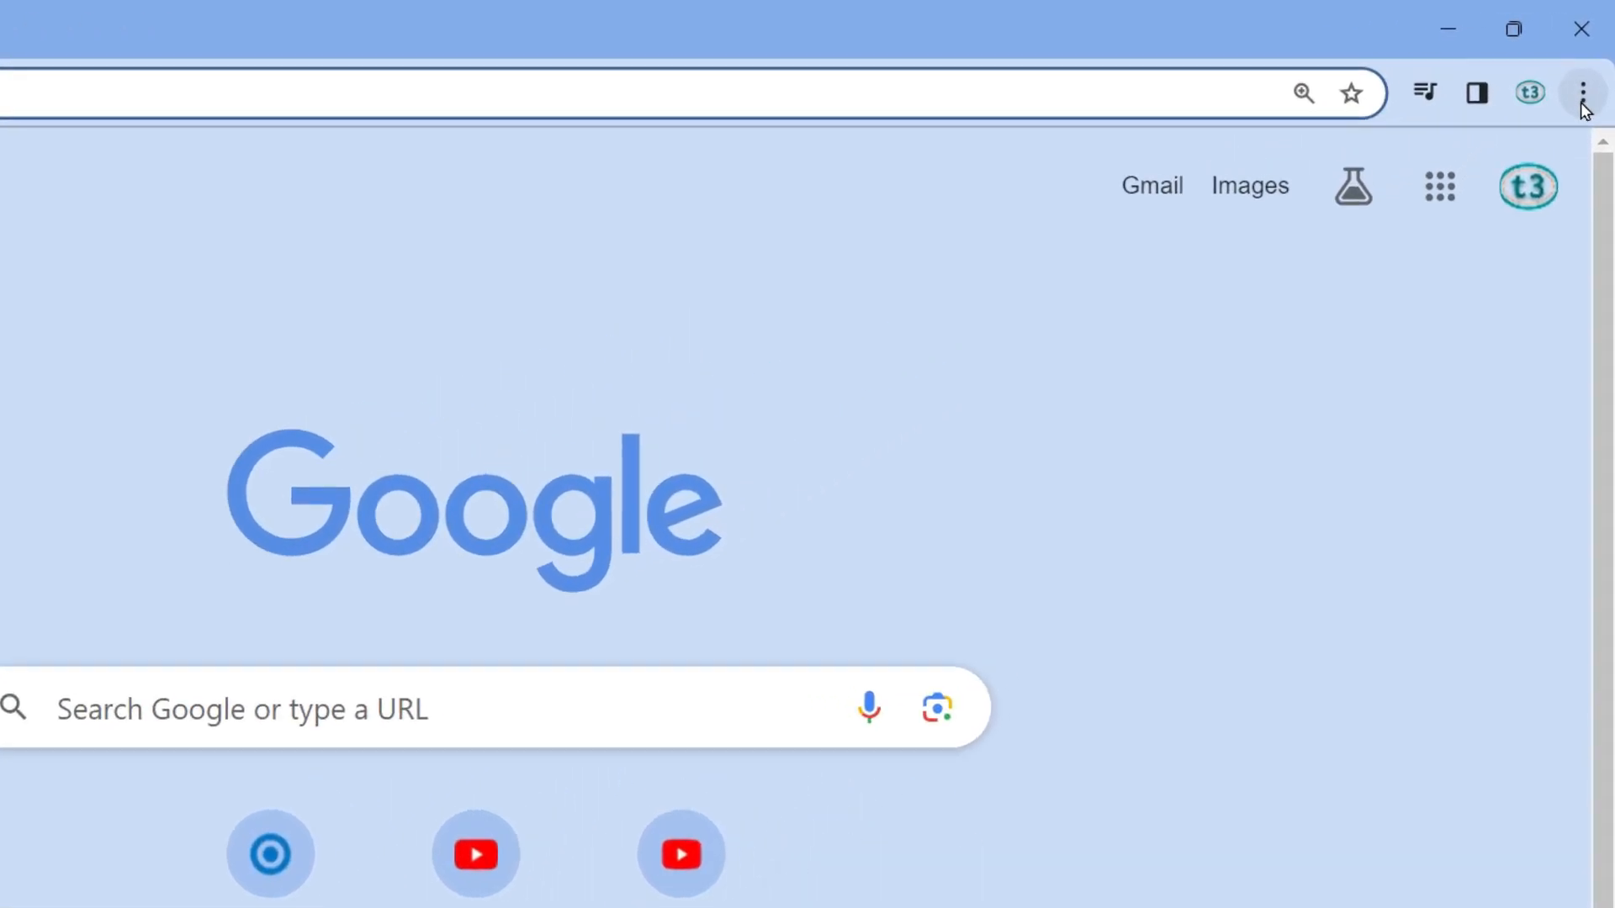
# - Reach Chrome's Settings page through the three-dot browser menu
pyautogui.click(1579, 91)
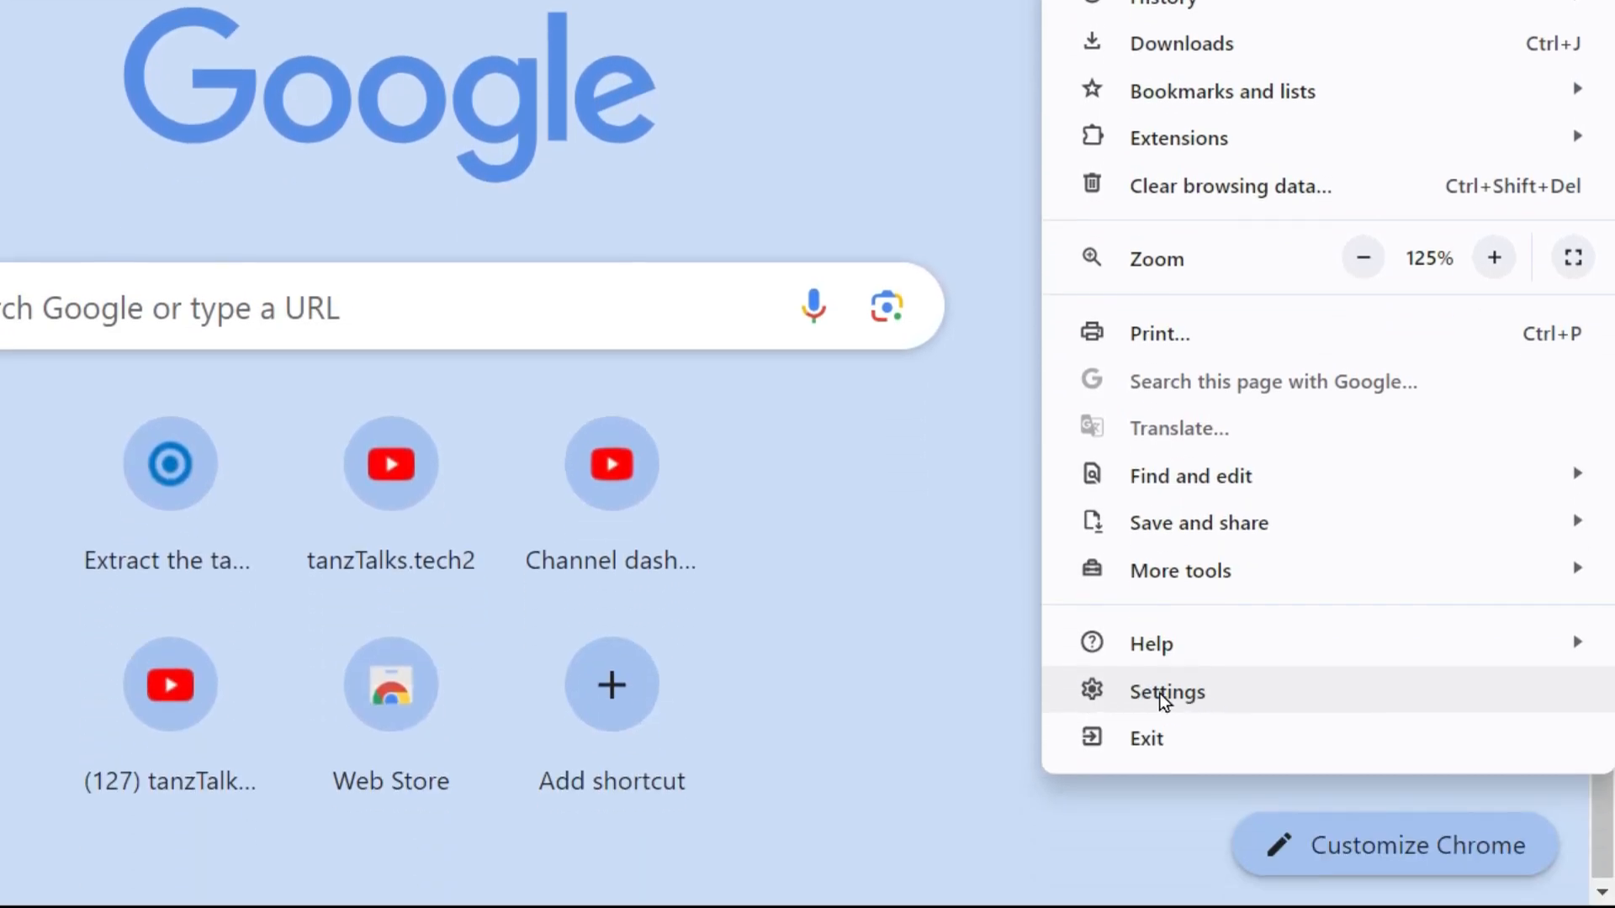
pyautogui.click(1168, 691)
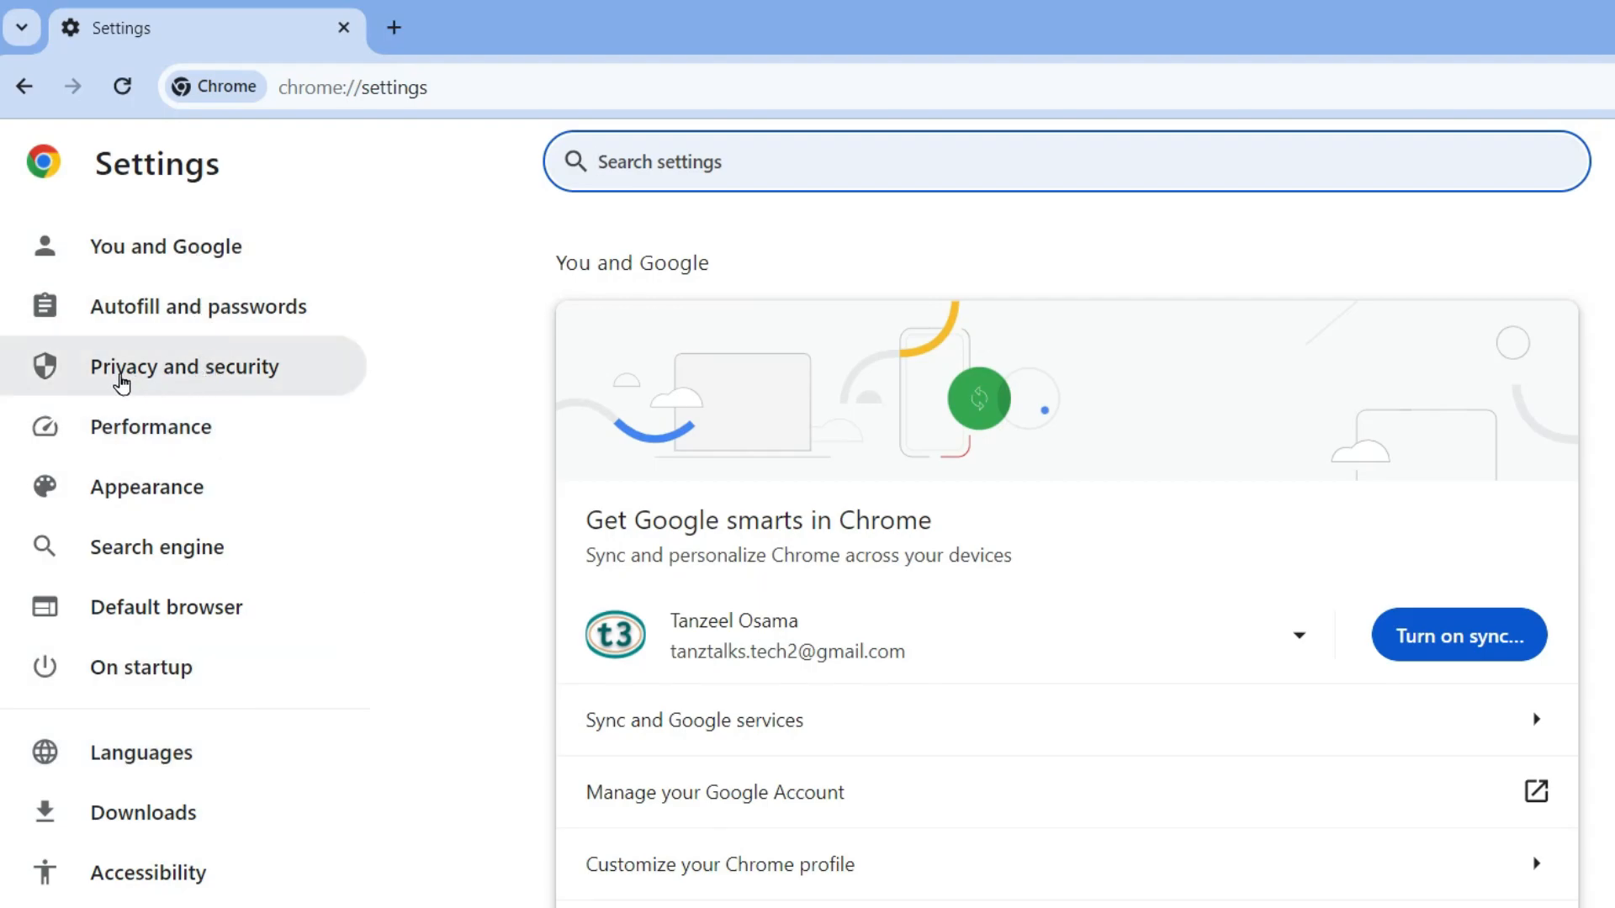
pyautogui.moveTo(115, 390)
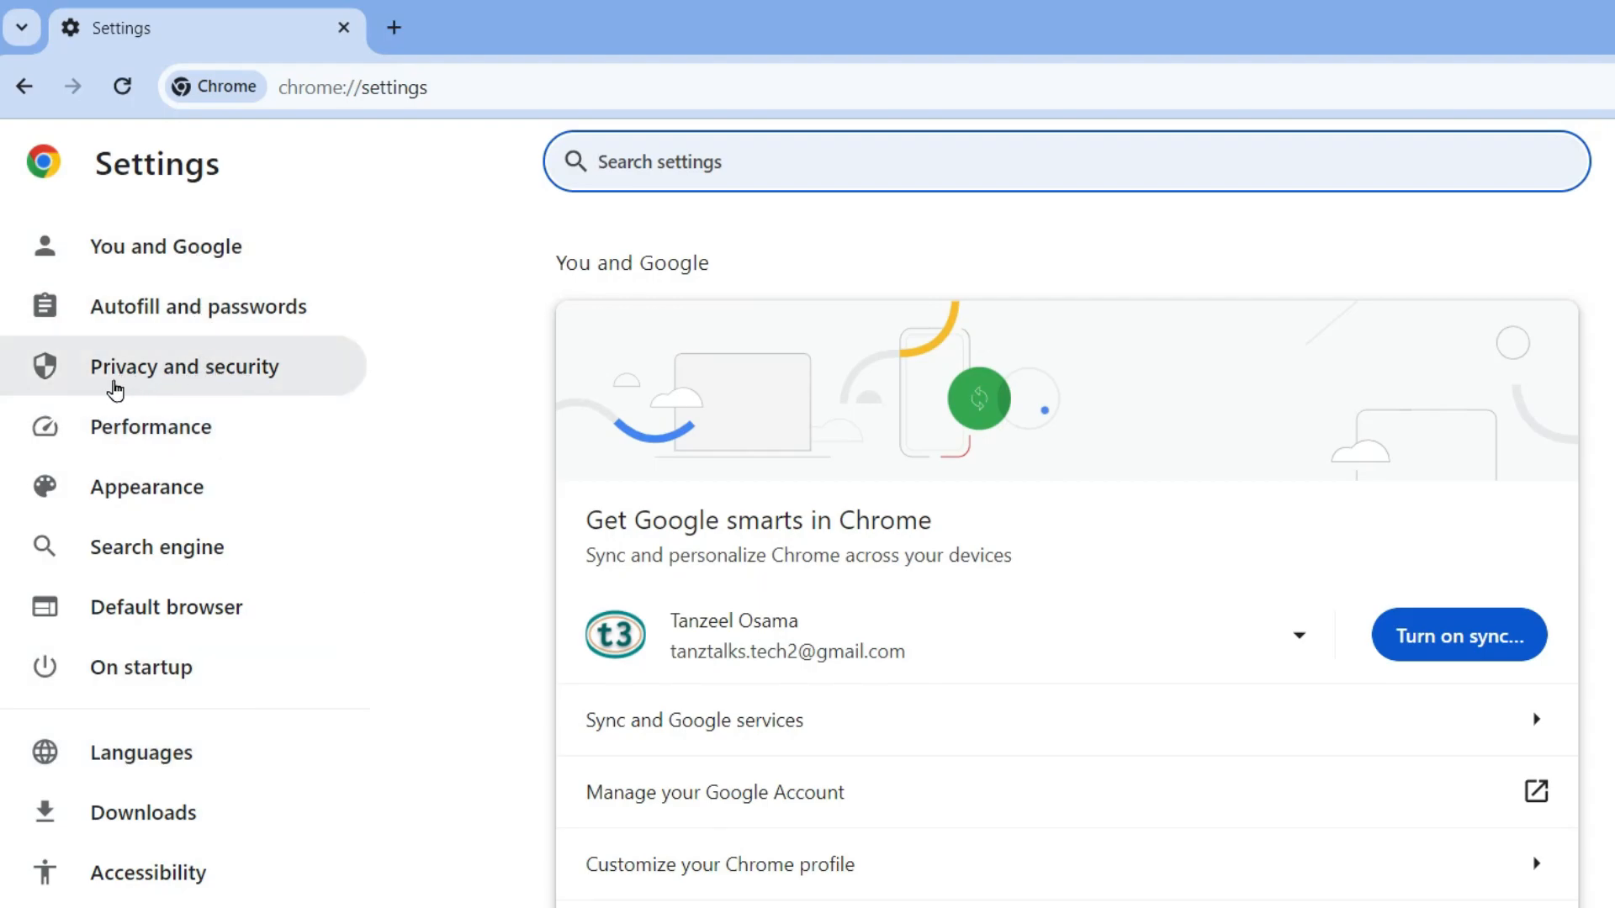
# - Show the Privacy and security section in the Settings sidebar
pyautogui.click(184, 367)
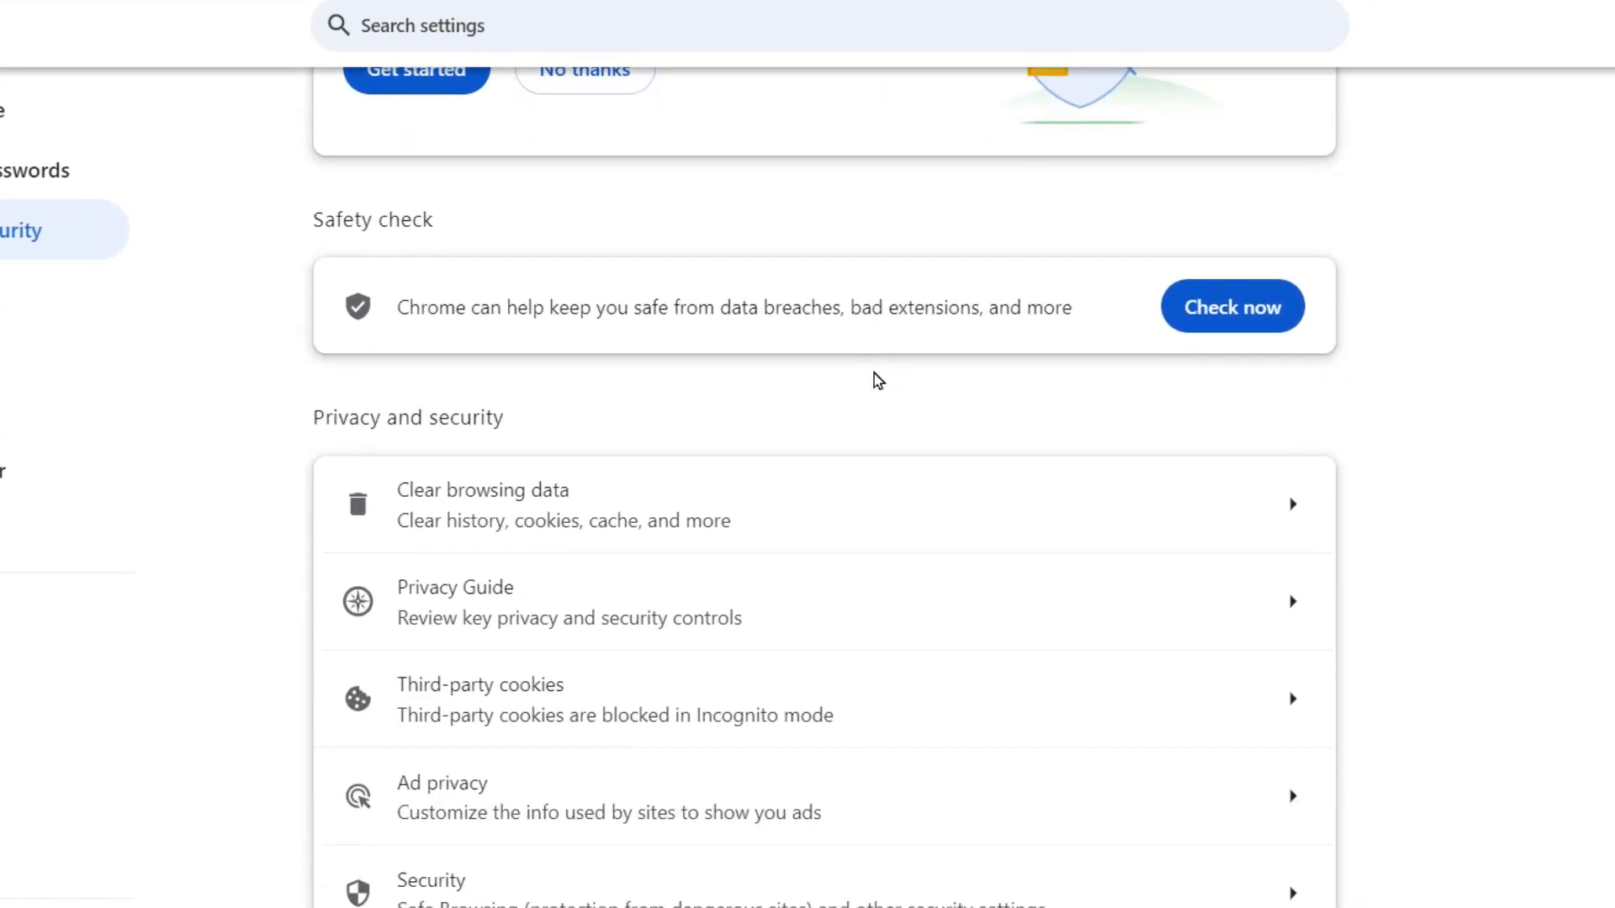
pyautogui.moveTo(446, 710)
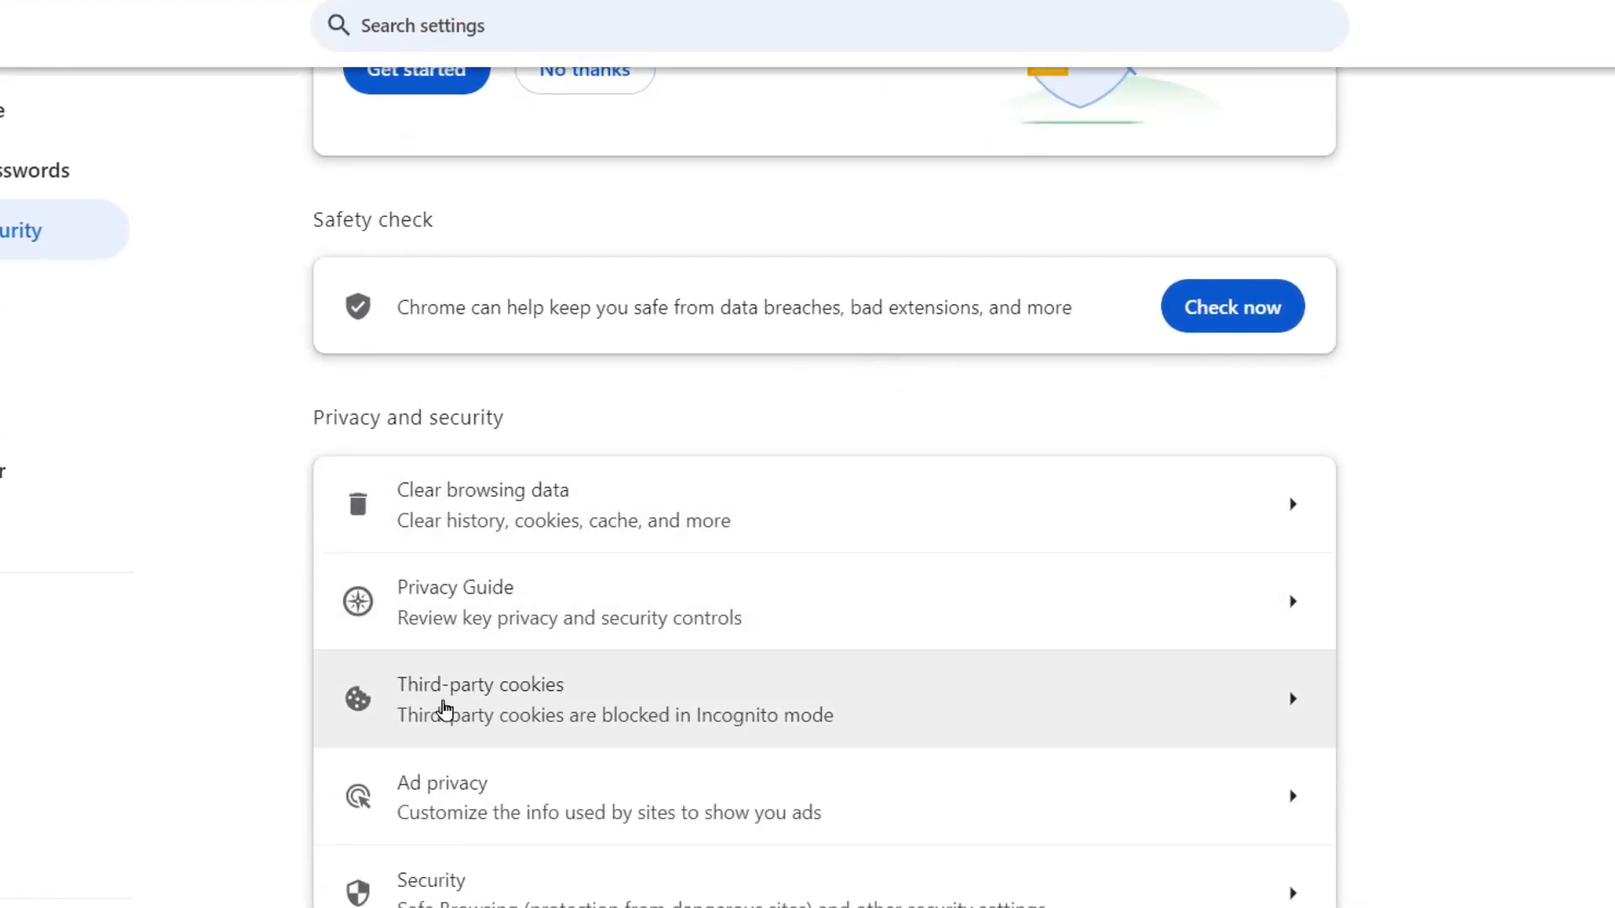
pyautogui.moveTo(528, 724)
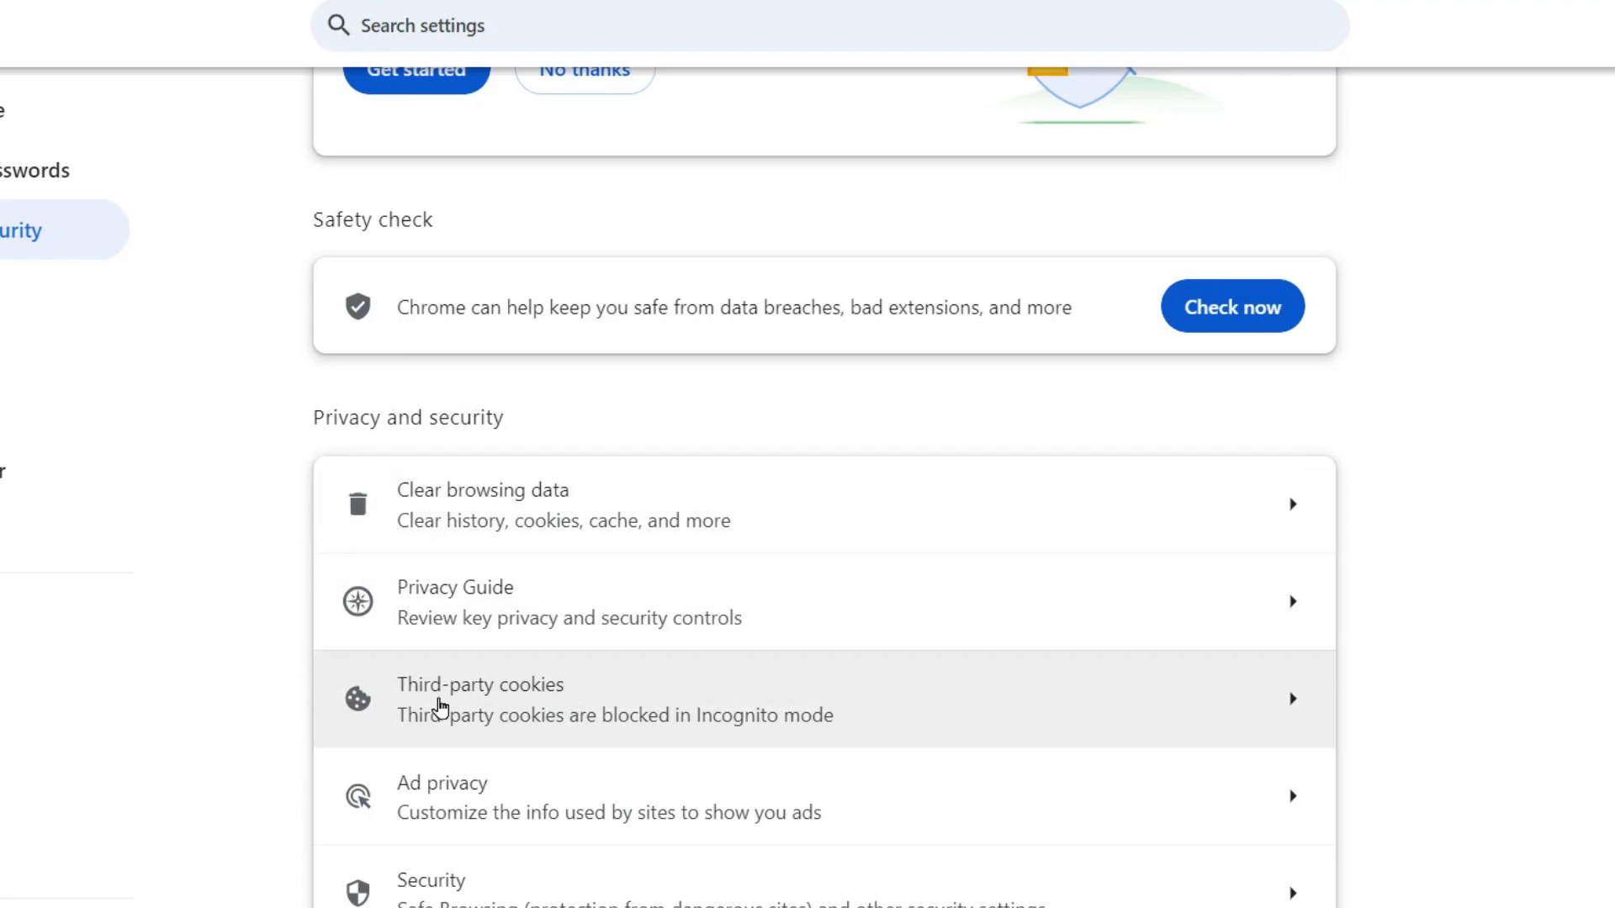
# - Set third-party cookies to be blocked everywhere, not only in Incognito
pyautogui.click(478, 685)
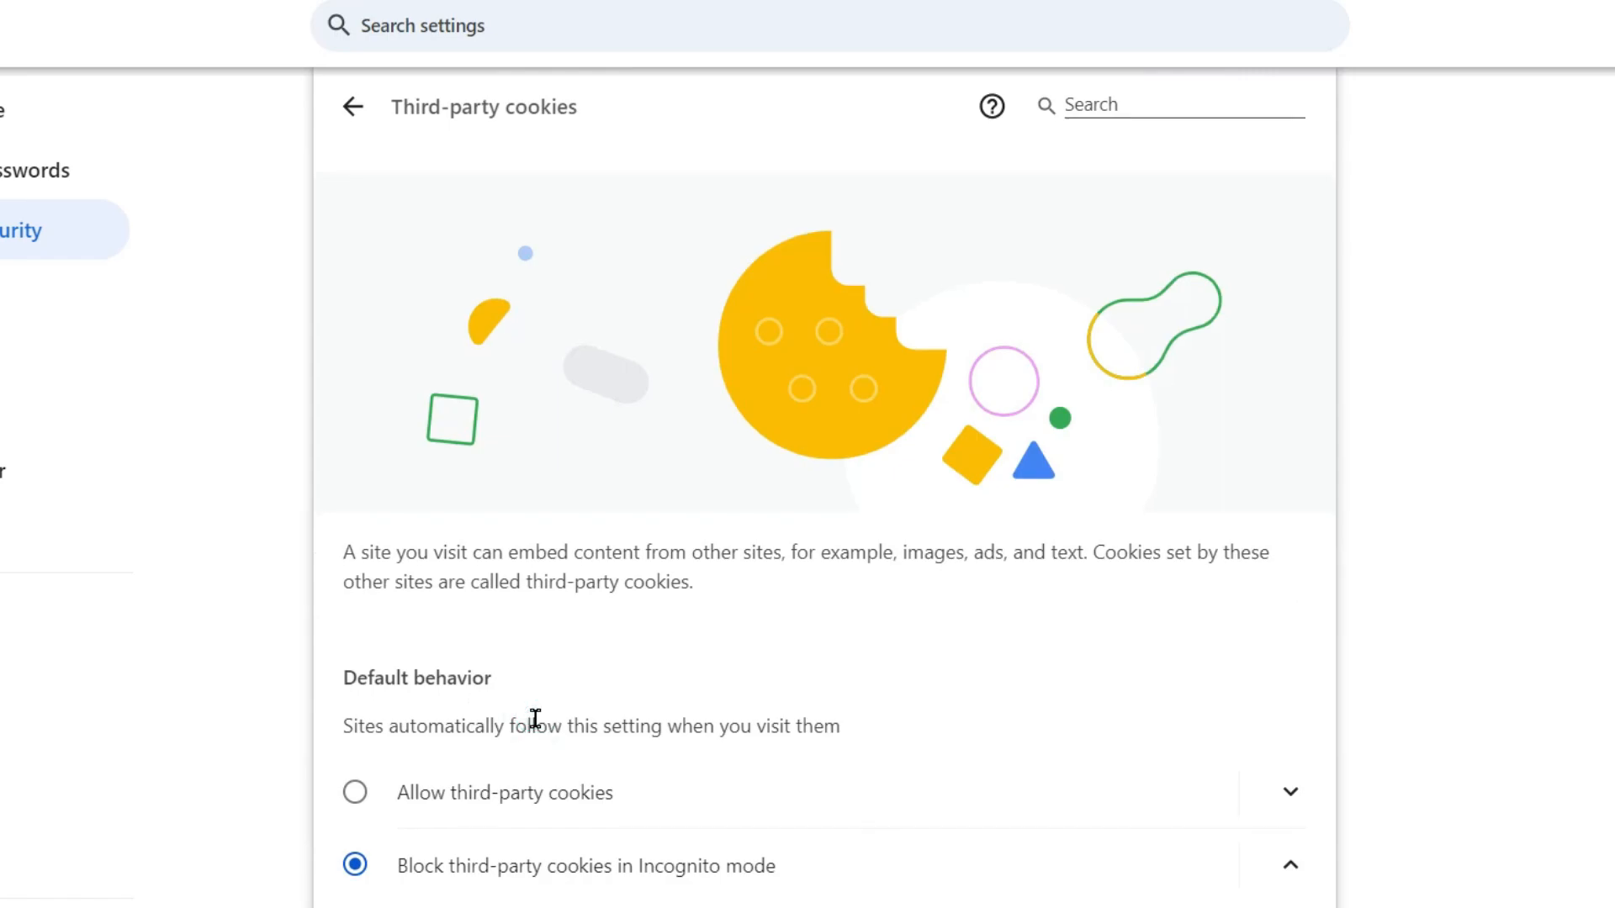
pyautogui.scroll(-3)
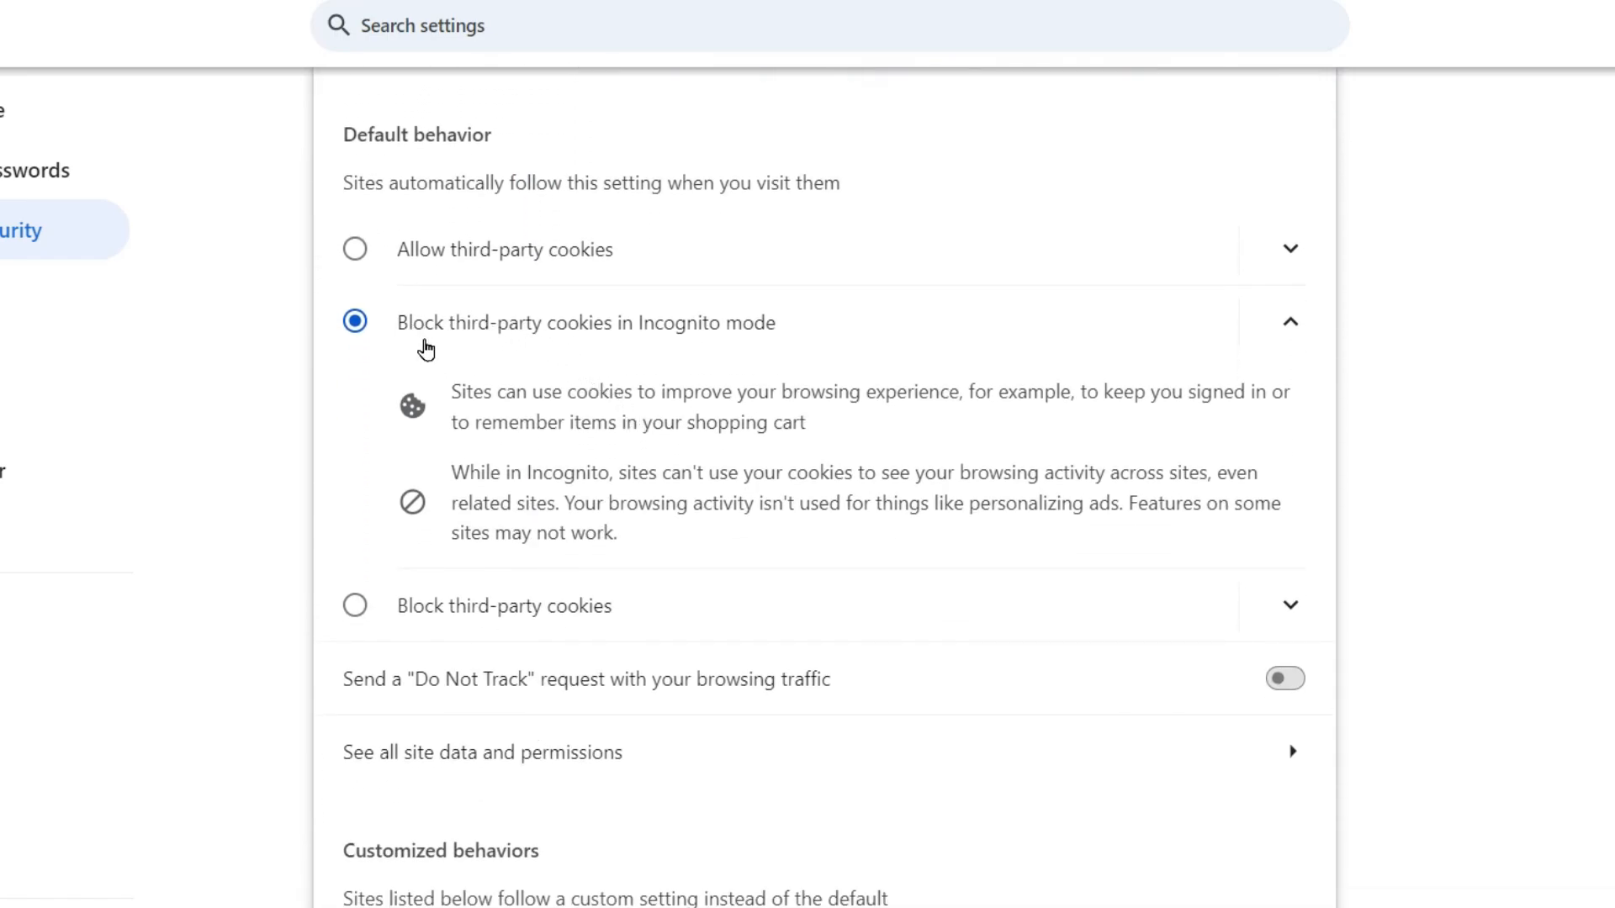
pyautogui.moveTo(691, 346)
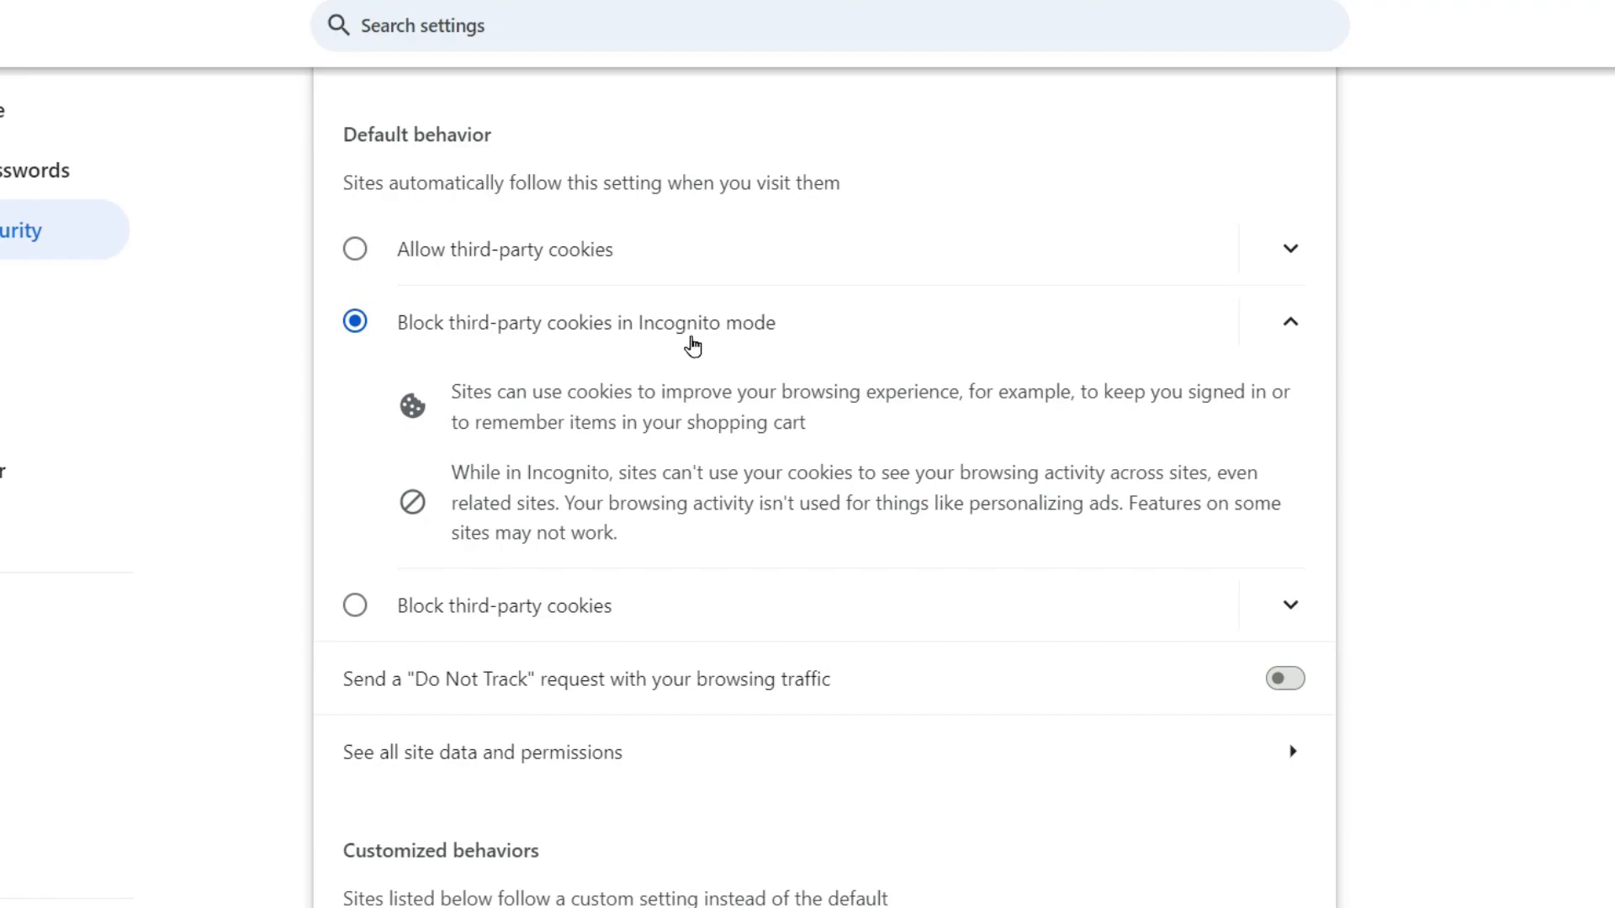
pyautogui.moveTo(541, 434)
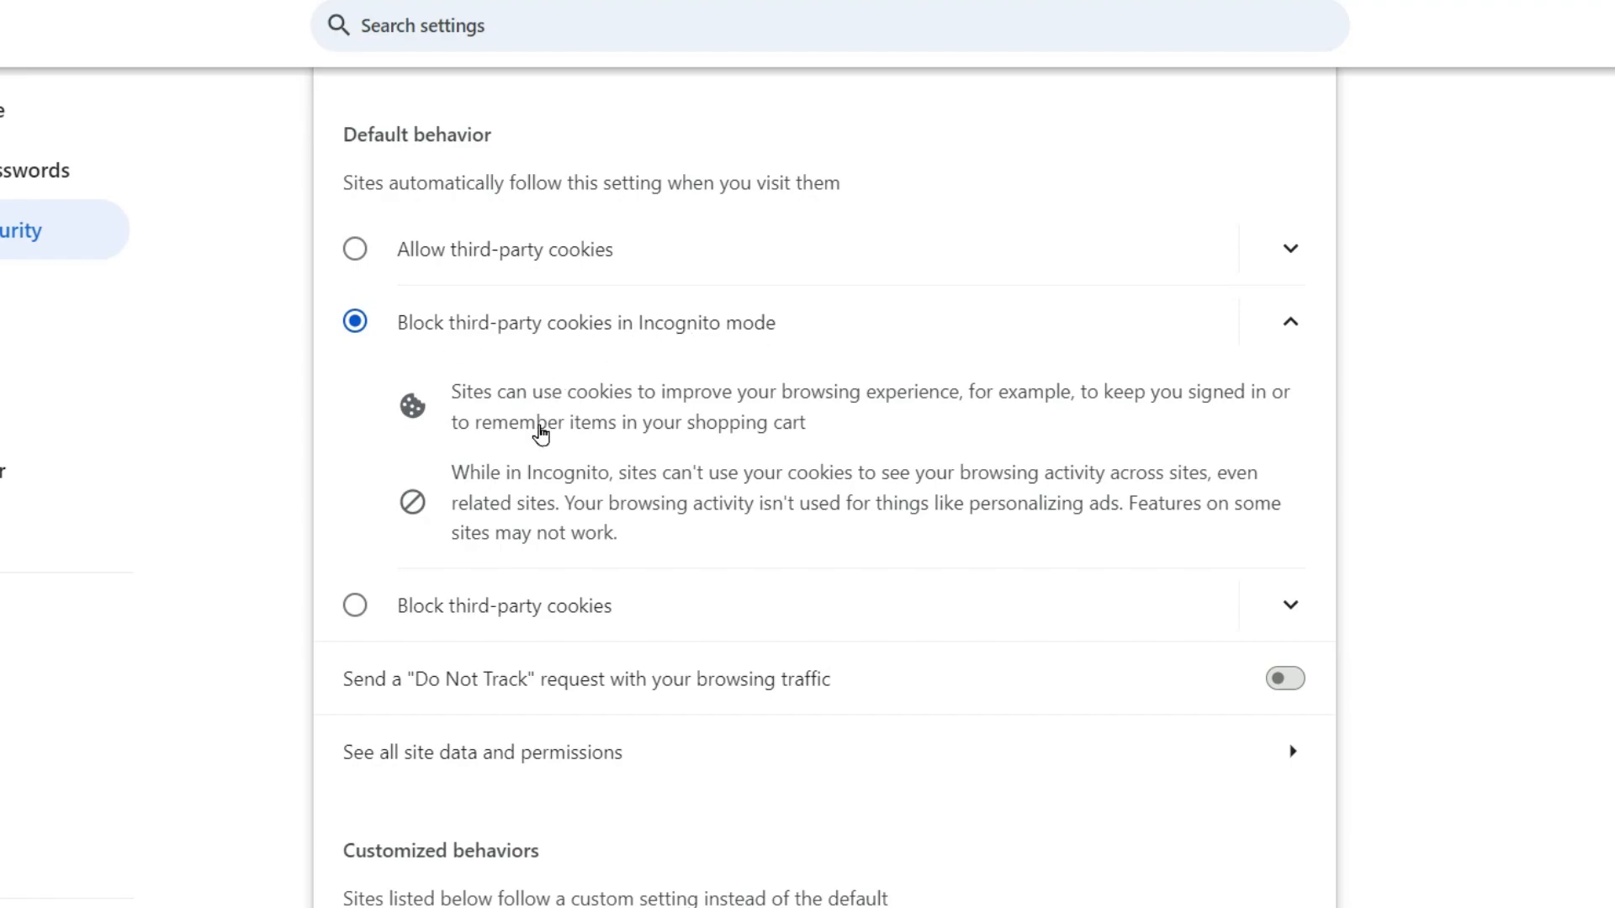
pyautogui.moveTo(365, 611)
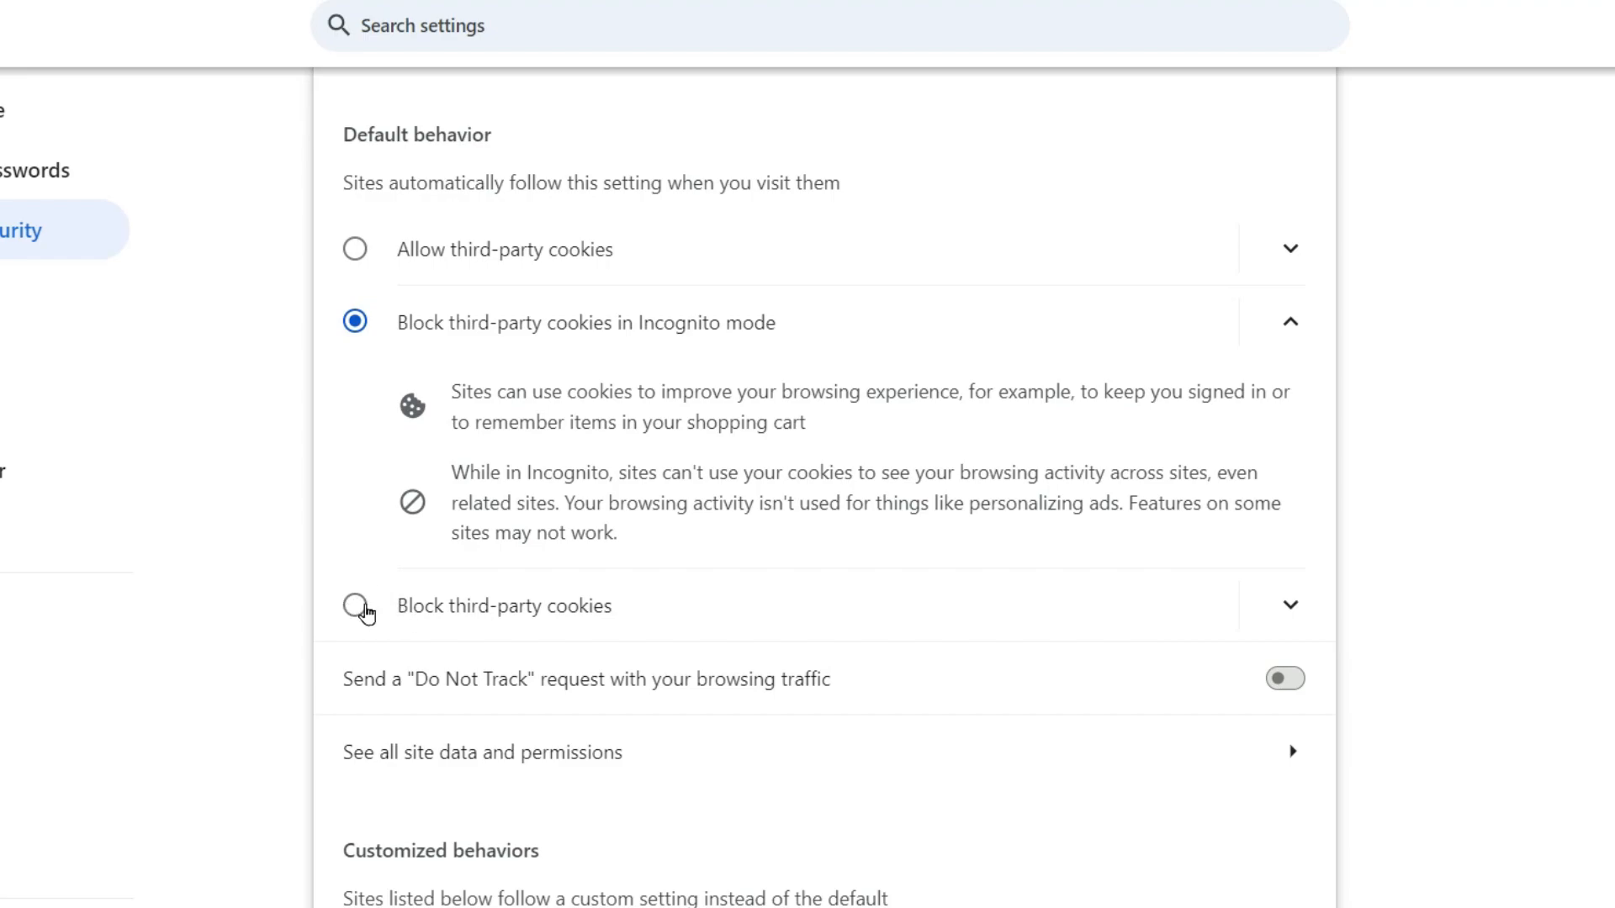
pyautogui.click(357, 606)
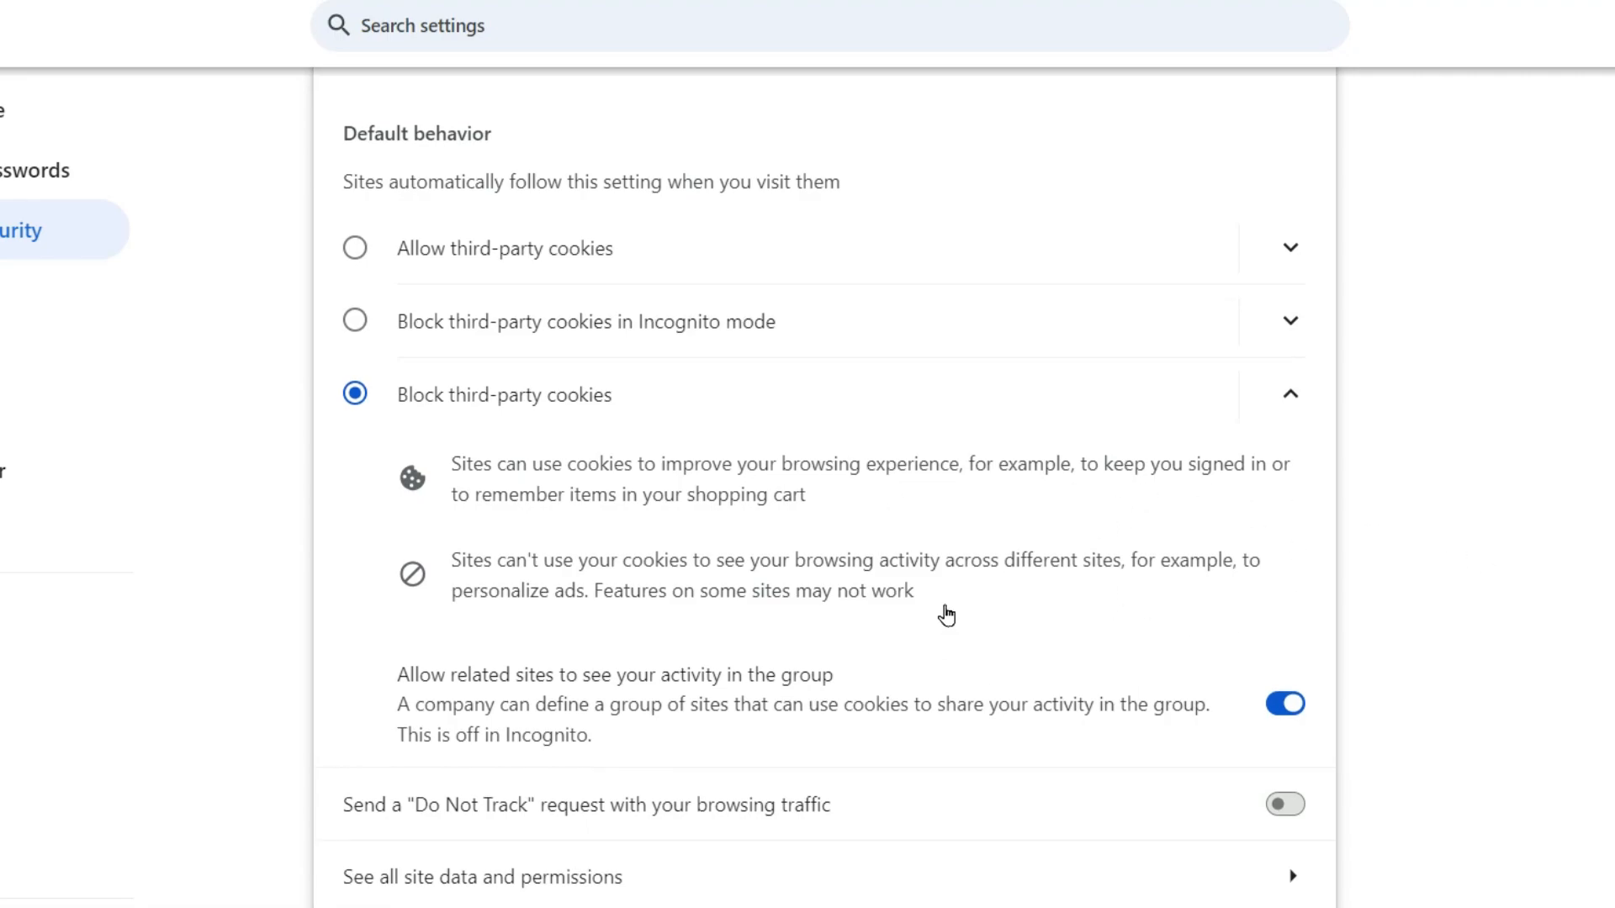
# - Enable sending 'Do Not Track' requests and confirm the warning dialog
pyautogui.scroll(-3)
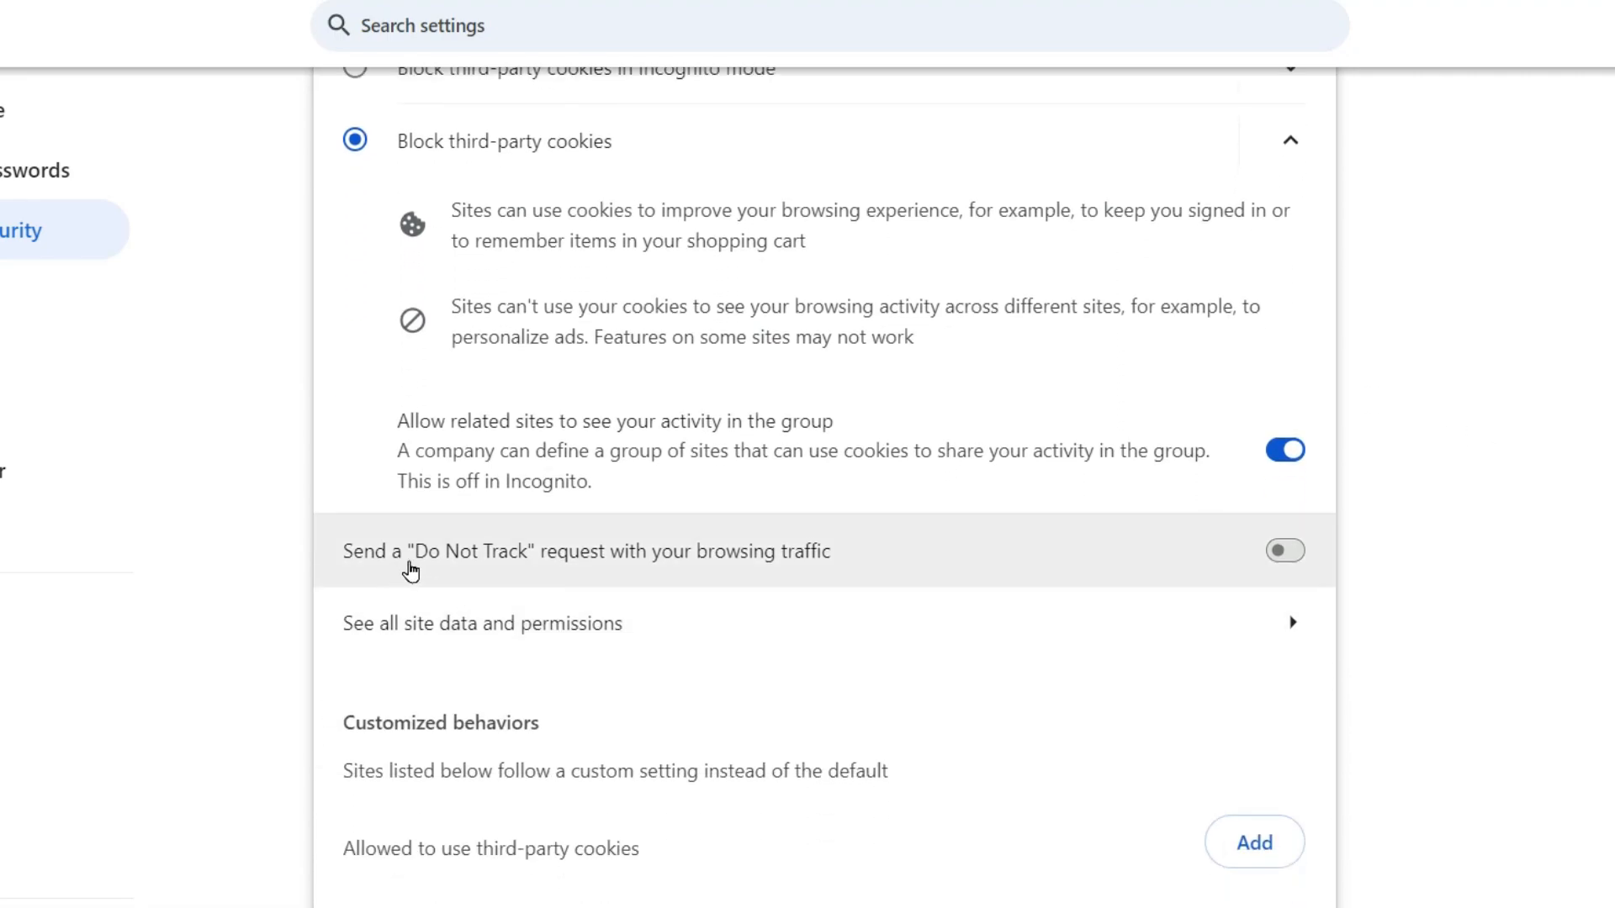
pyautogui.moveTo(1238, 572)
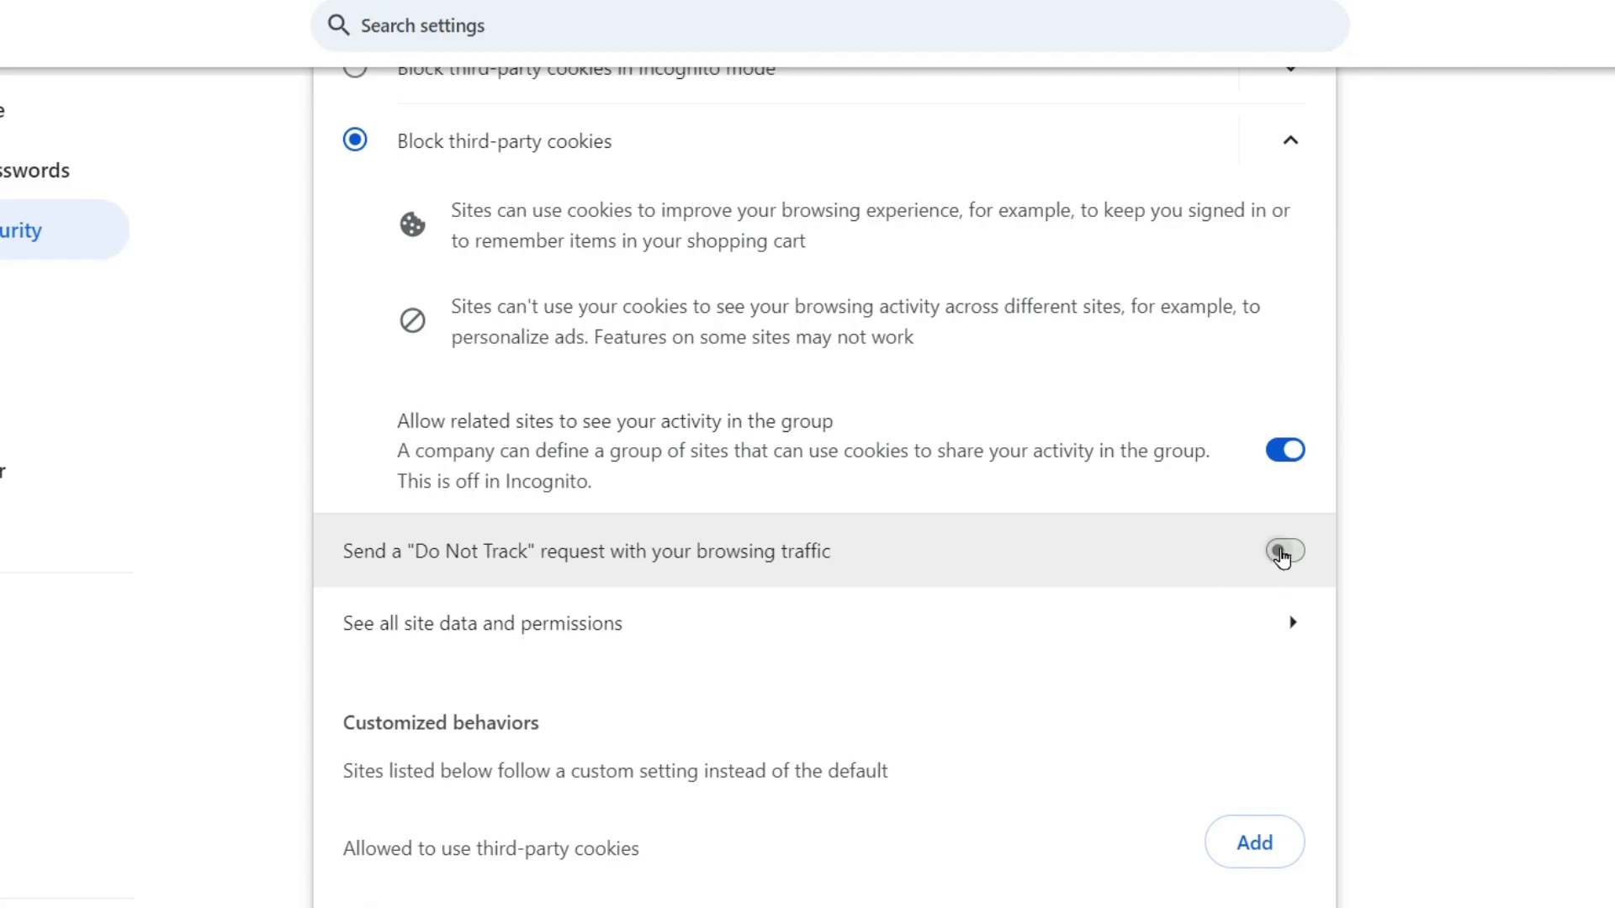
pyautogui.click(1284, 552)
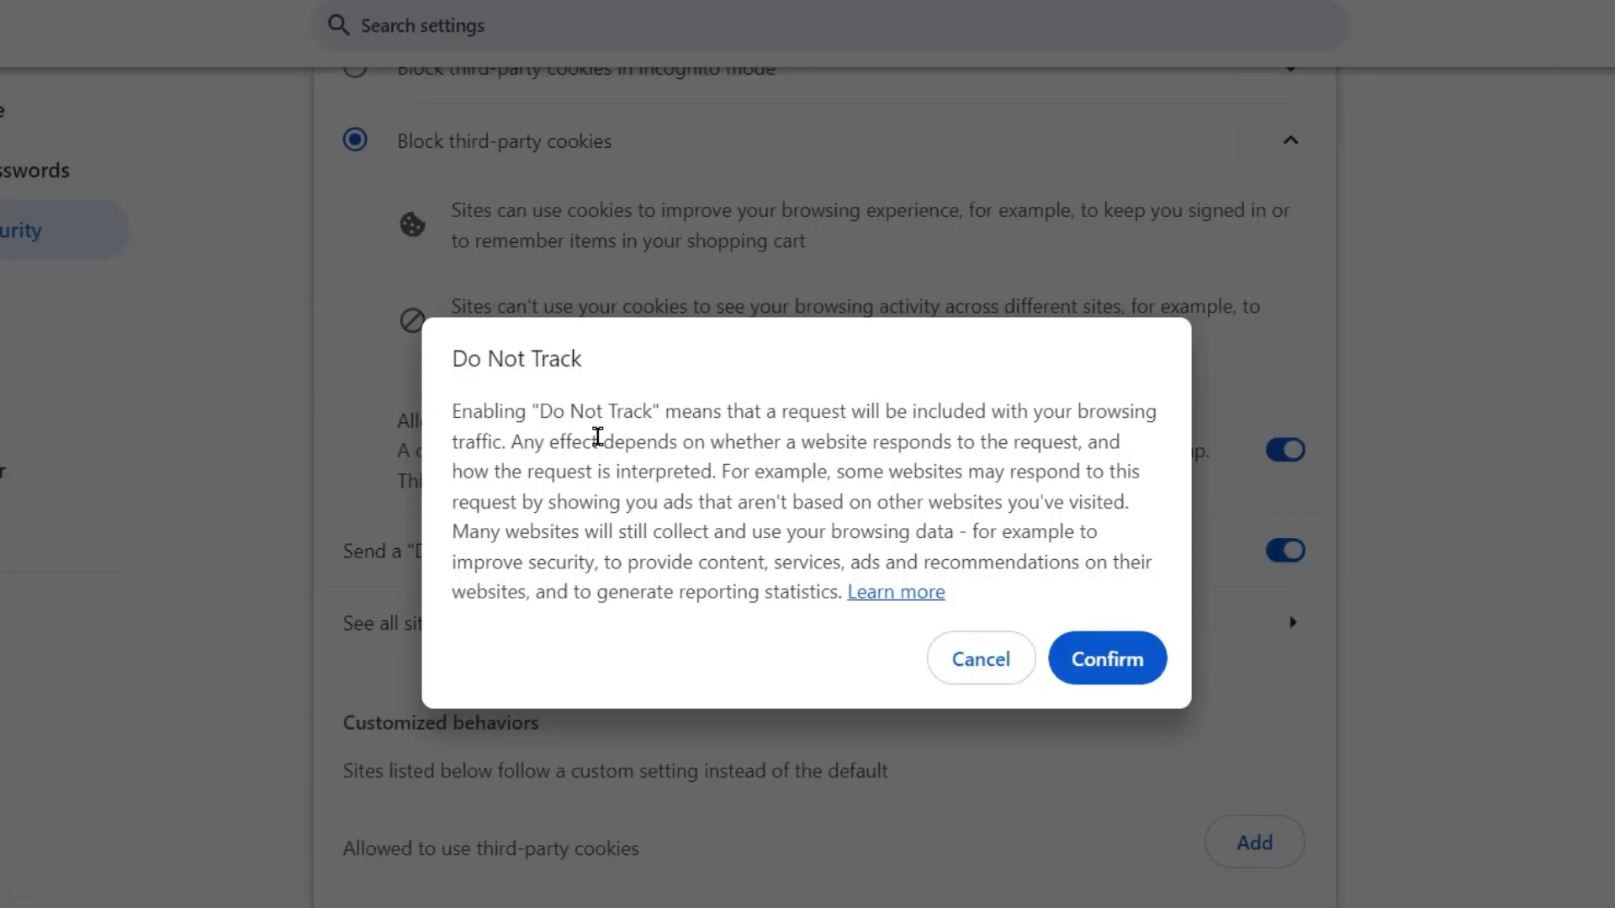
pyautogui.moveTo(1080, 427)
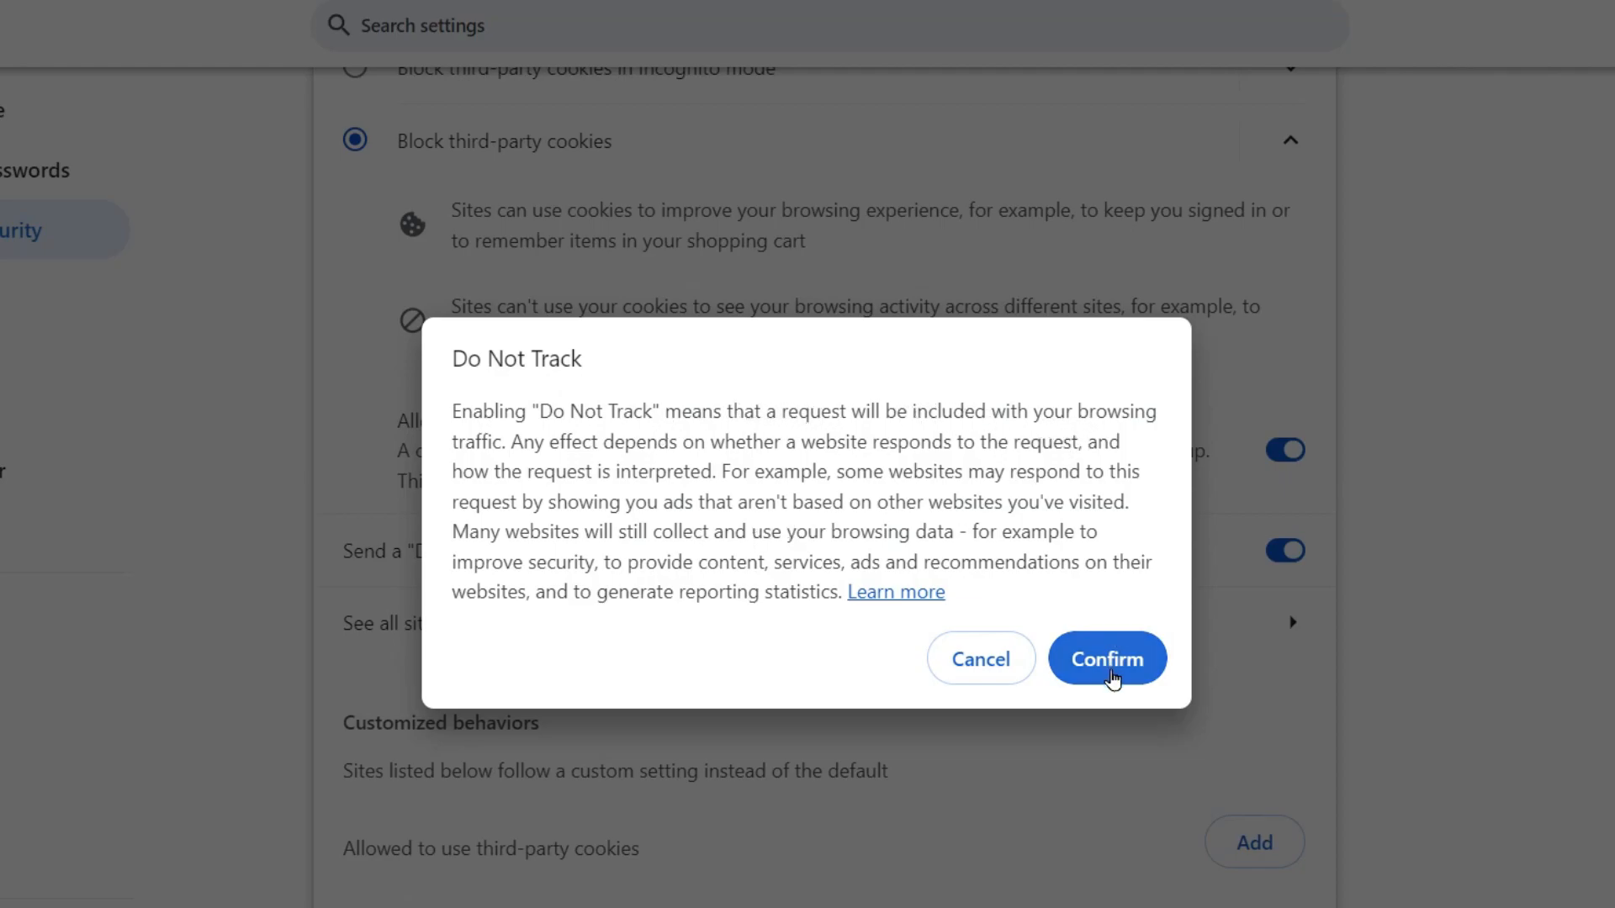
pyautogui.click(1107, 660)
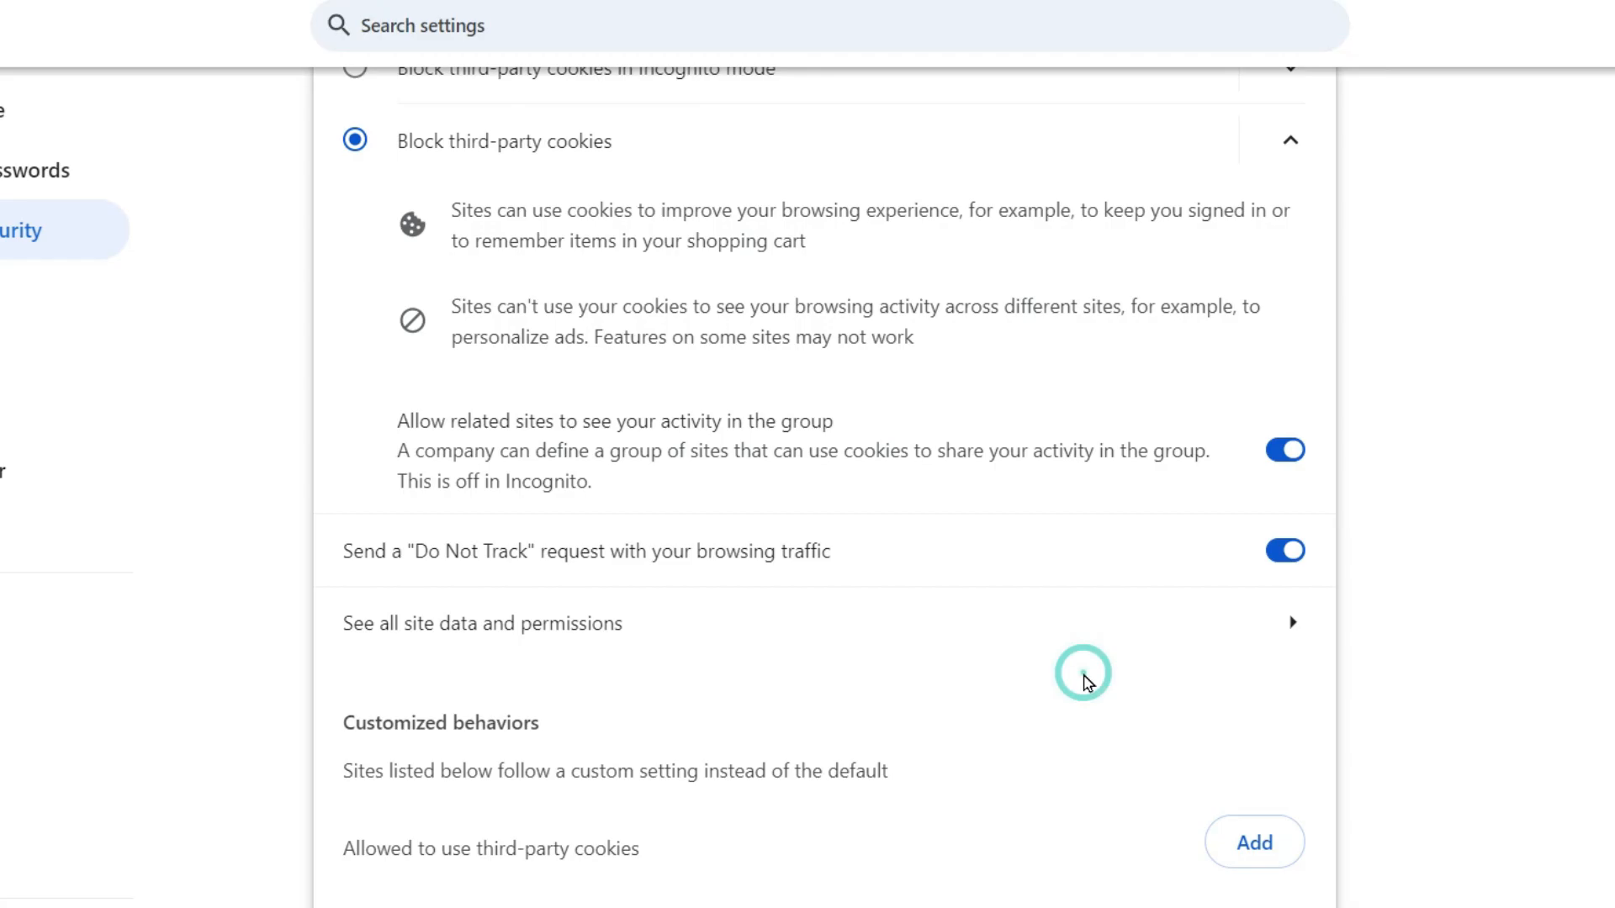